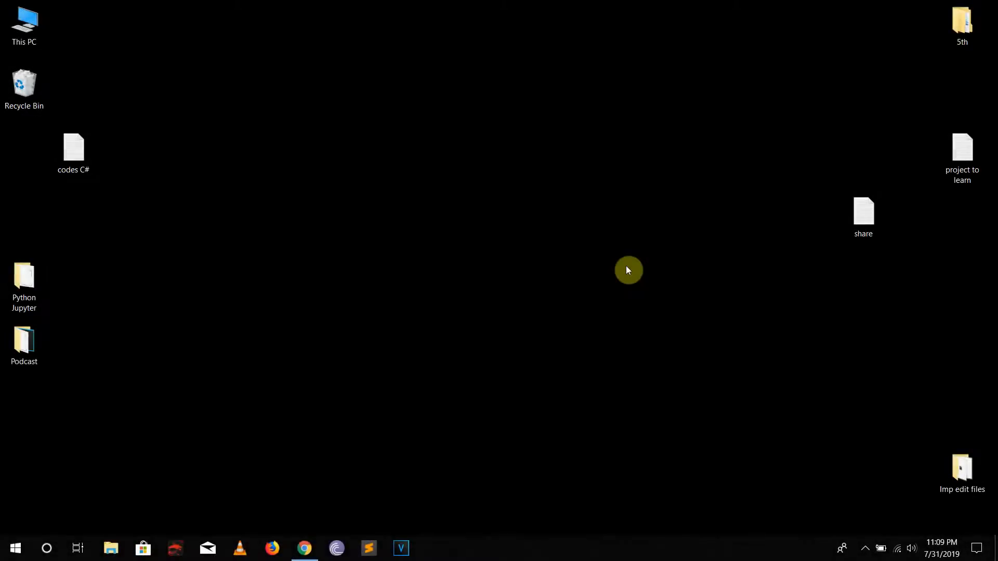
# - Search for Control Panel, then open Network and Internet and Network and Sharing Center
pyautogui.write('co')
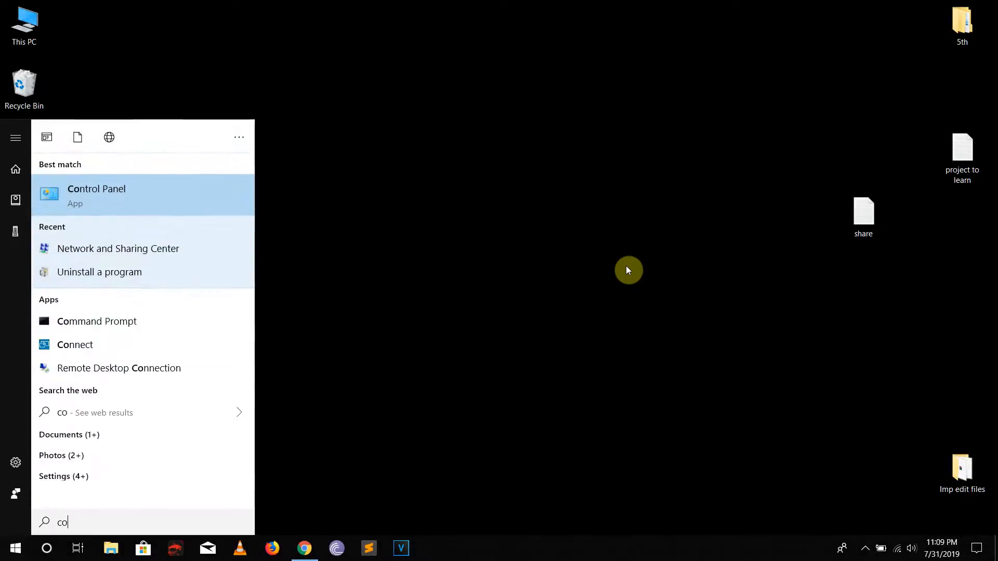
pyautogui.click(96, 196)
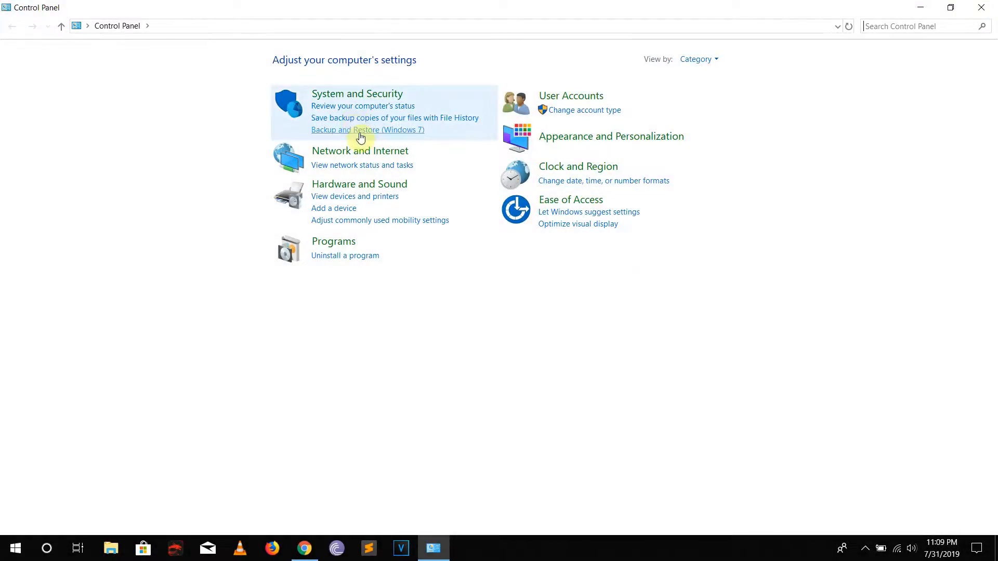
pyautogui.click(359, 151)
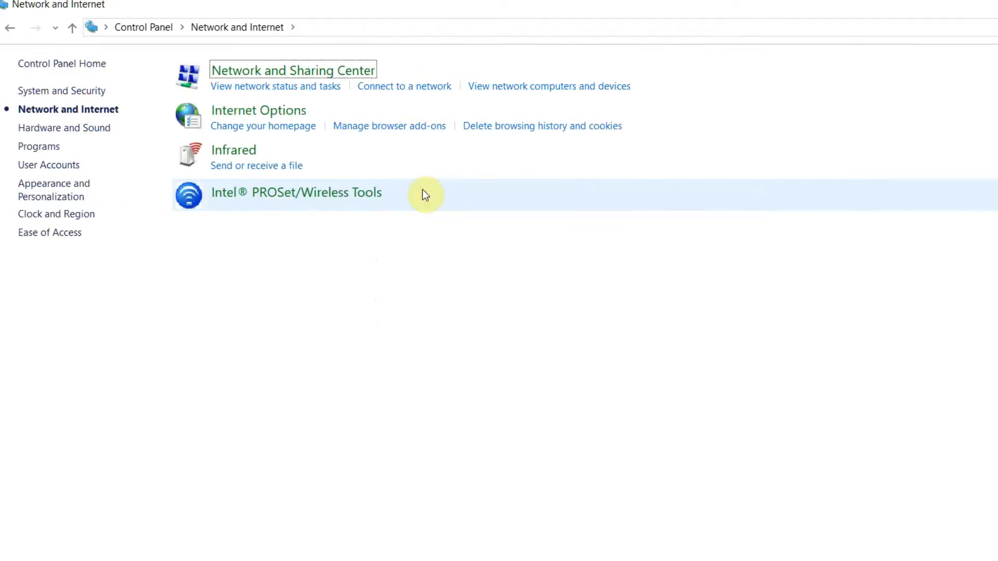
pyautogui.moveTo(304, 79)
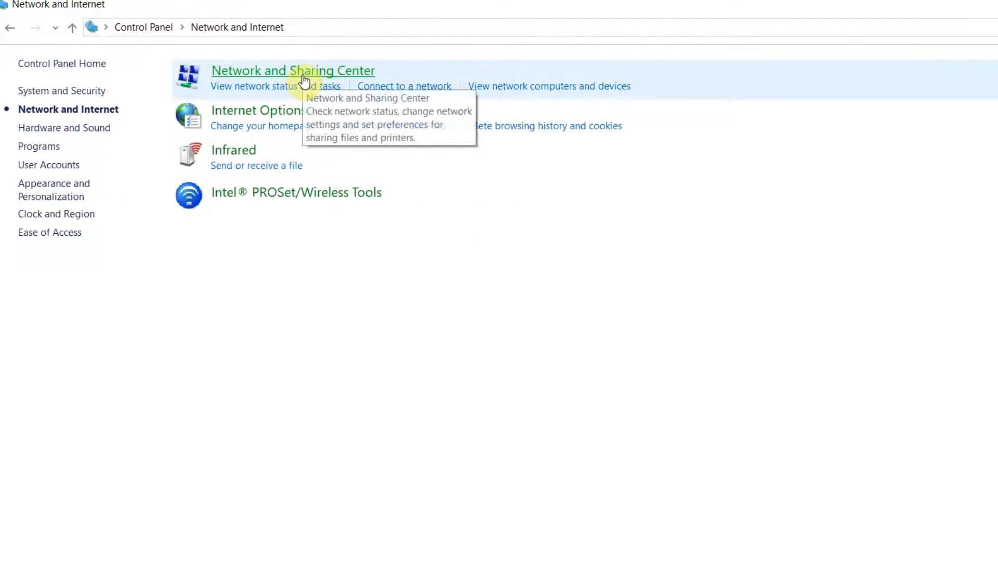
pyautogui.click(292, 70)
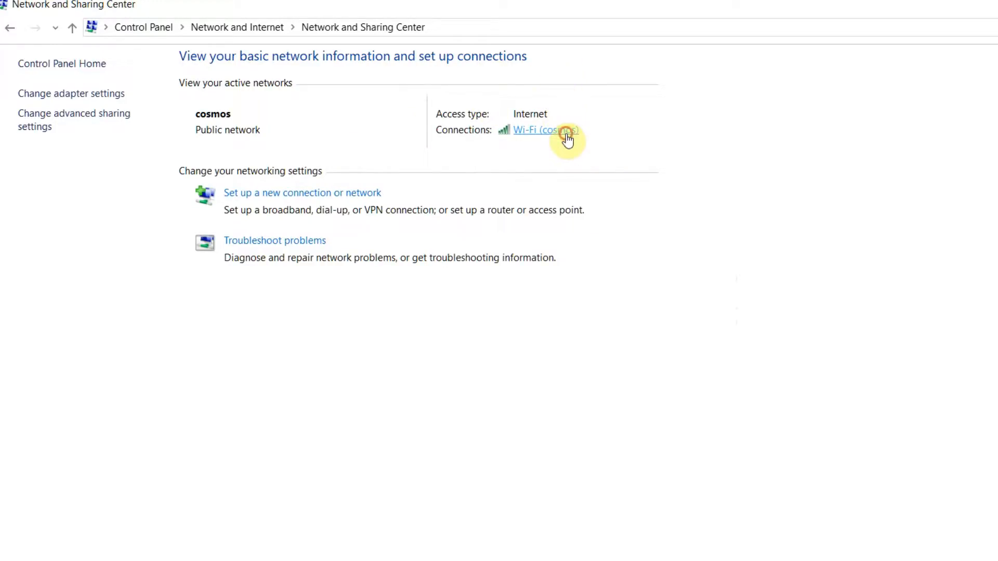
# - Open the cosmos Wi-Fi status, its Properties, and the TCP/IPv4 properties
pyautogui.click(546, 130)
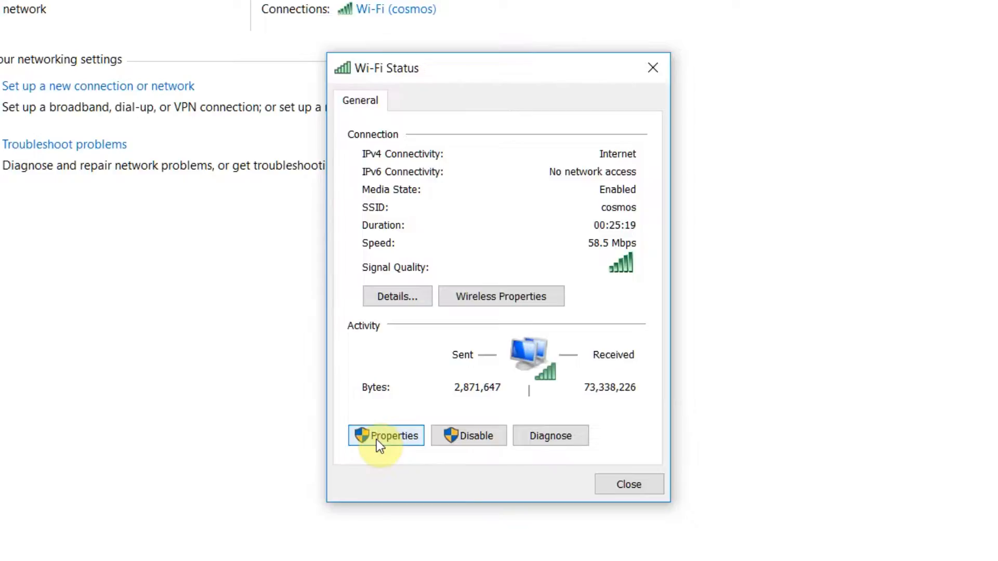
pyautogui.click(385, 436)
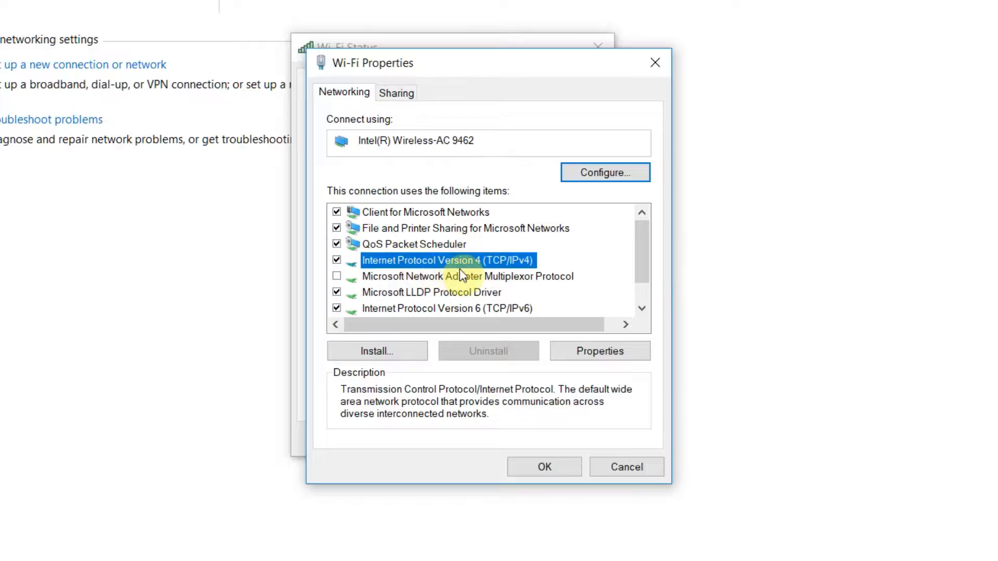
pyautogui.moveTo(382, 275)
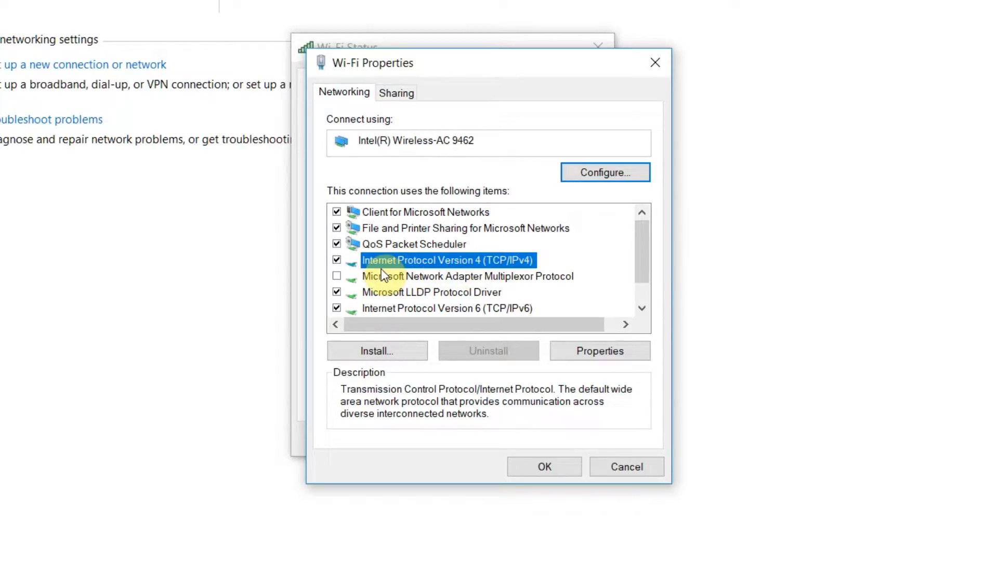
pyautogui.click(598, 351)
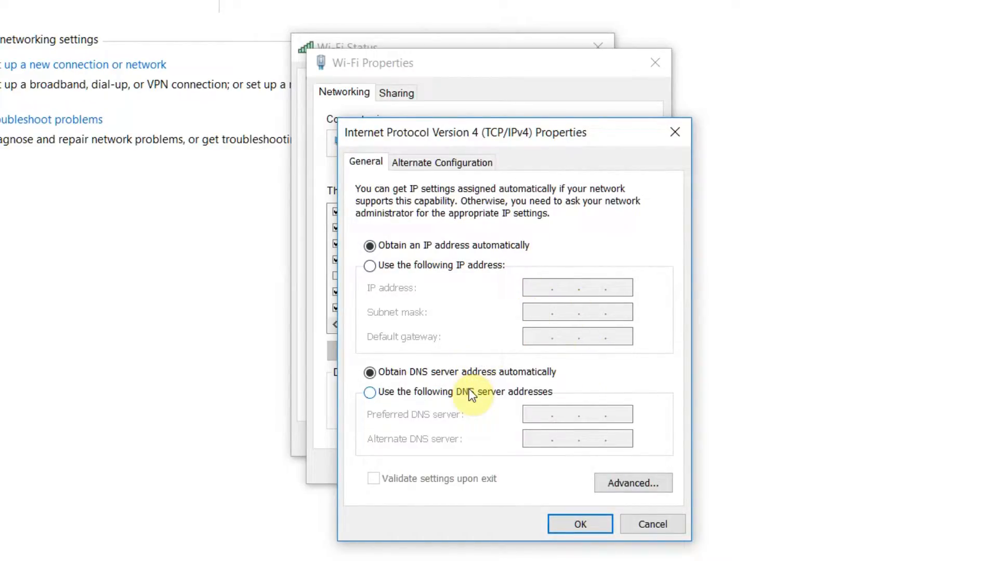
pyautogui.moveTo(439, 397)
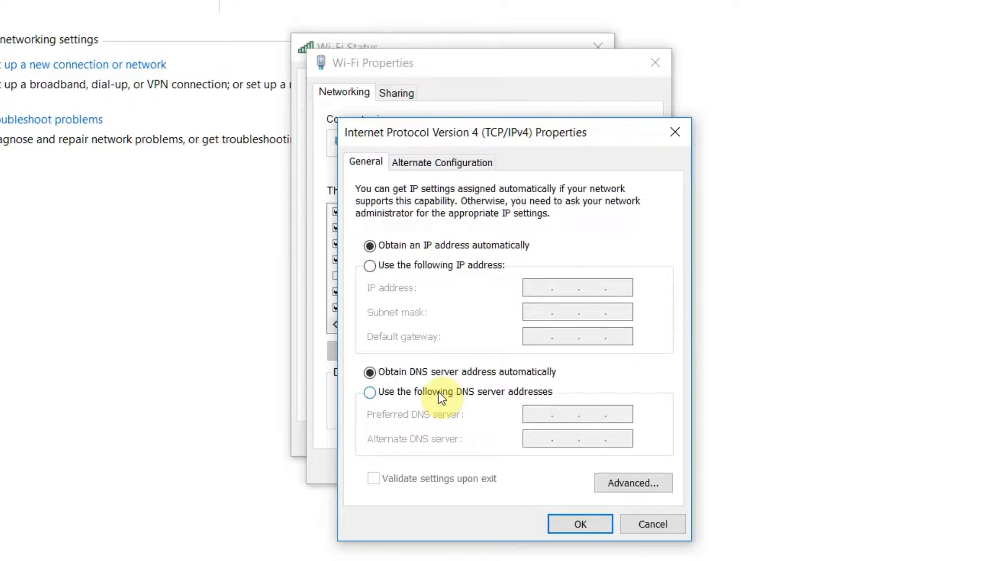
# - Switch to manual DNS with preferred 8.8.8.8 and alternate 8.8.4.8, and confirm with OK
pyautogui.click(369, 392)
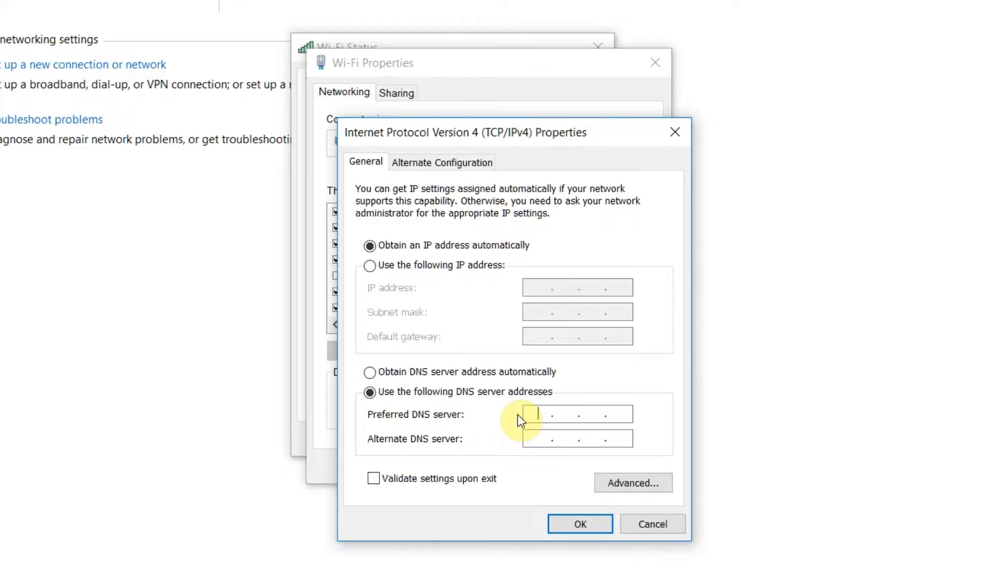
pyautogui.write('8')
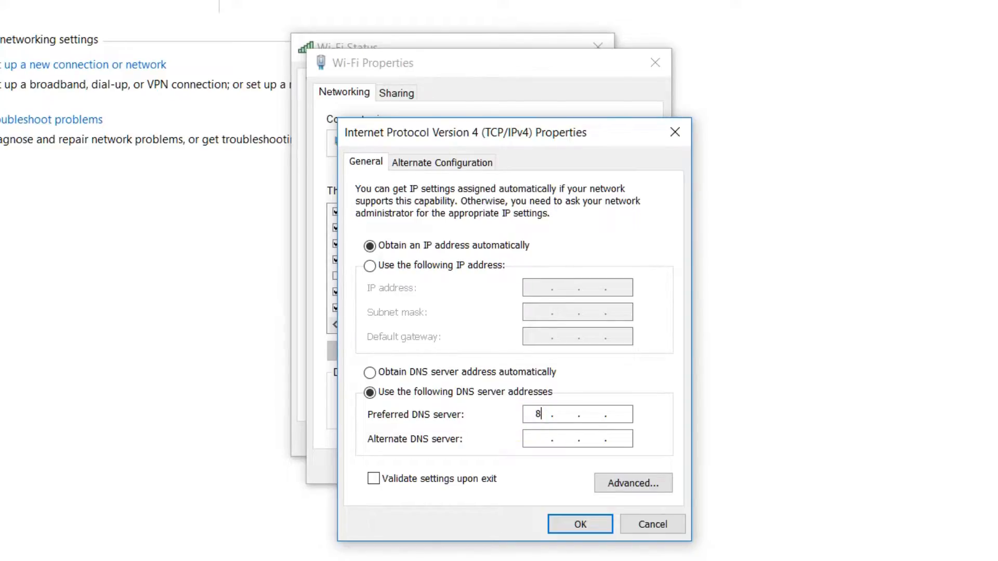
pyautogui.write('.')
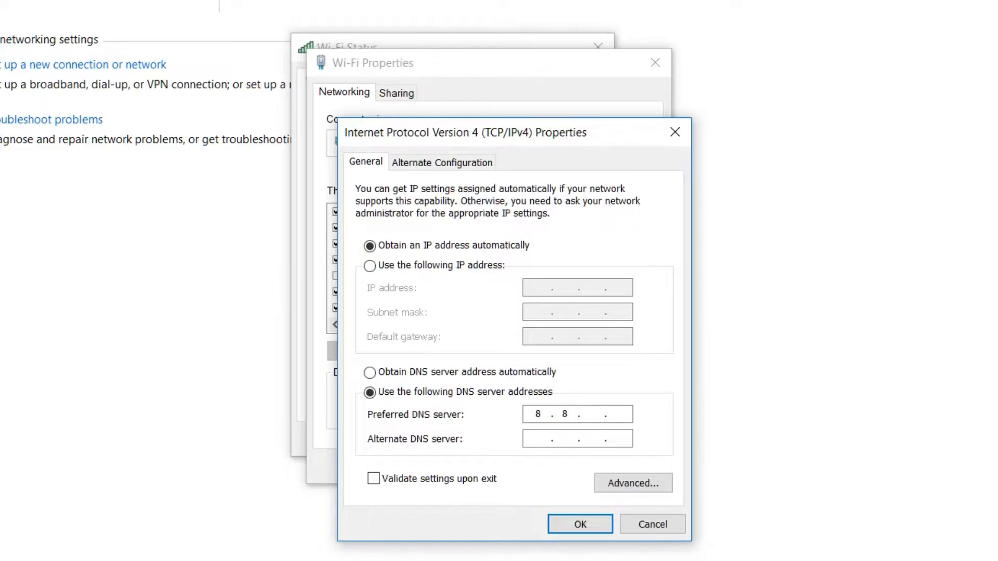
pyautogui.write('8')
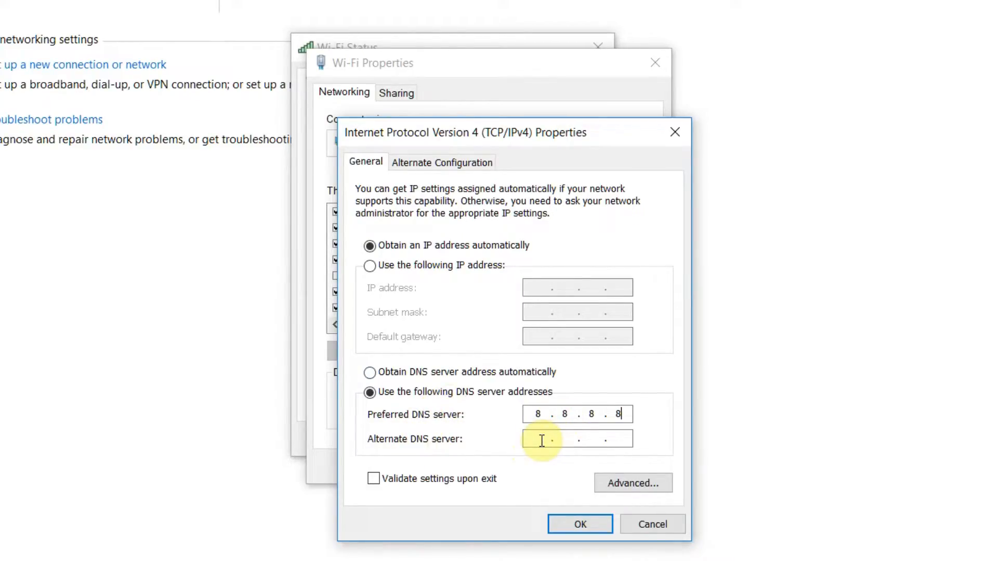
pyautogui.write('8 . .')
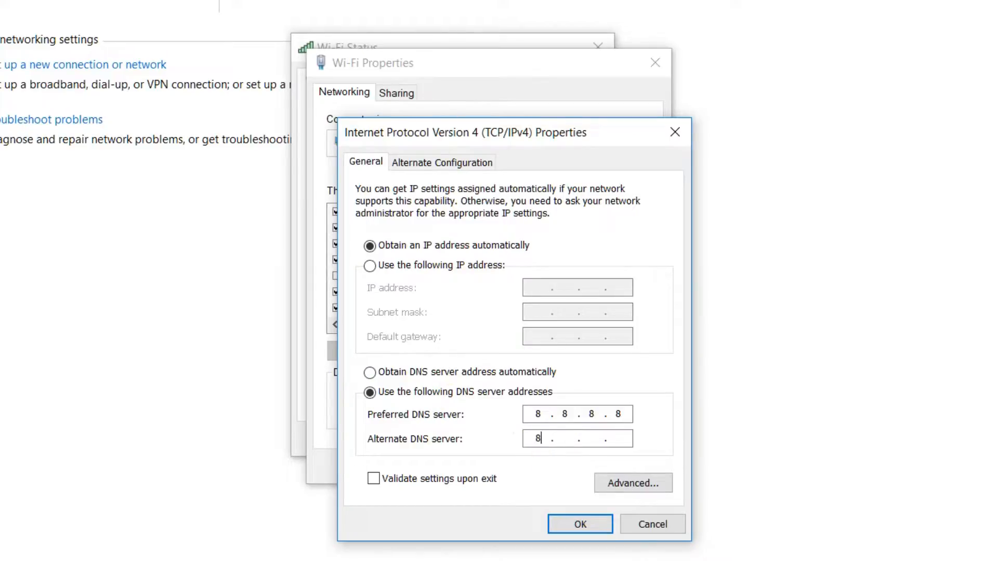
pyautogui.write('.8')
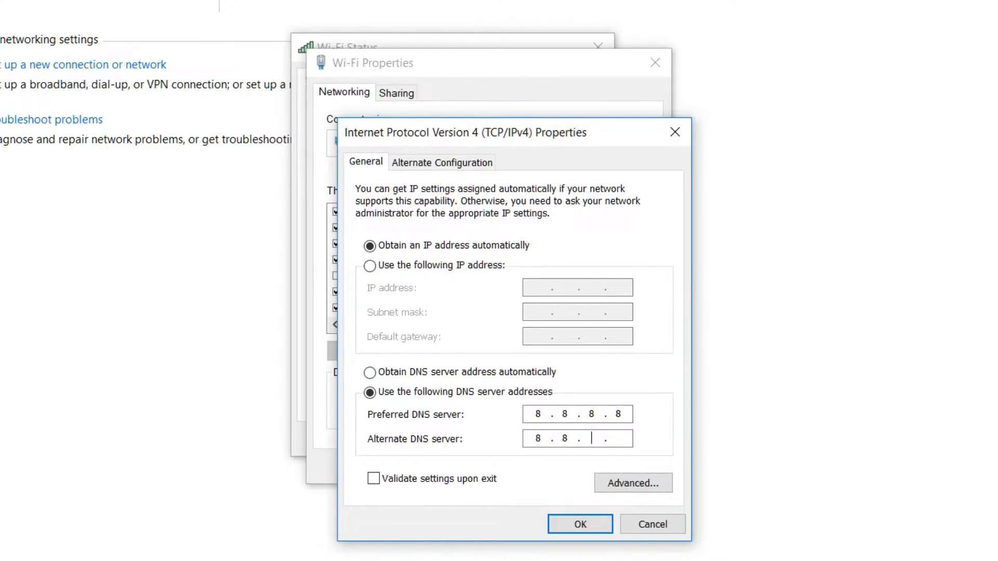
pyautogui.write('4.8')
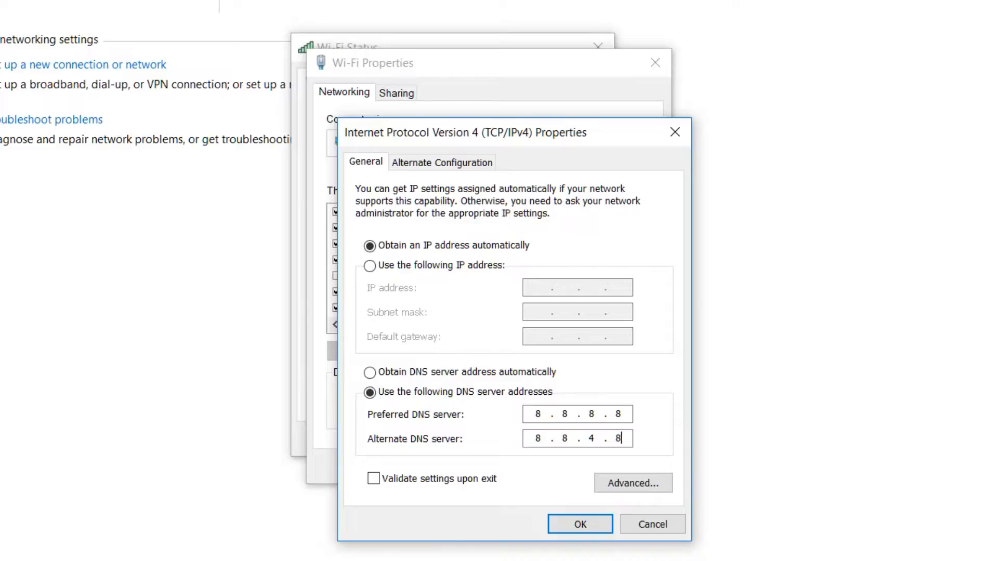
pyautogui.click(579, 524)
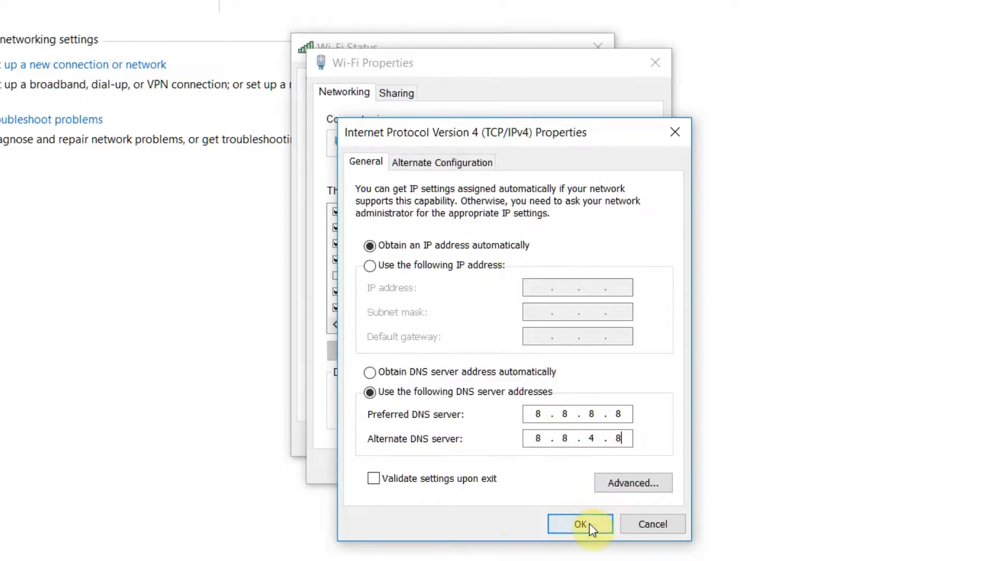
# - Confirm the DNS change and close the Wi-Fi Properties window
pyautogui.click(579, 523)
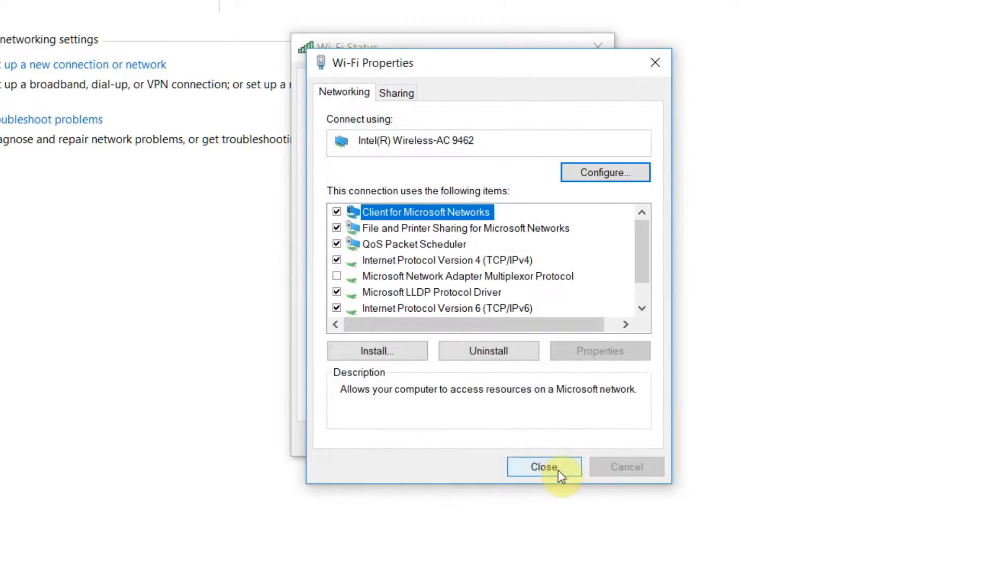
pyautogui.click(542, 467)
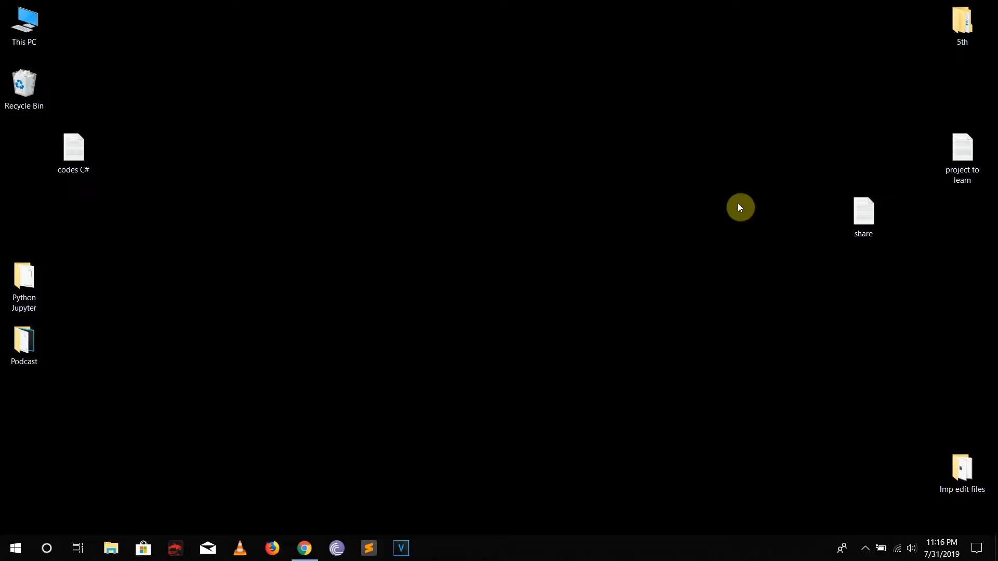
pyautogui.moveTo(312, 531)
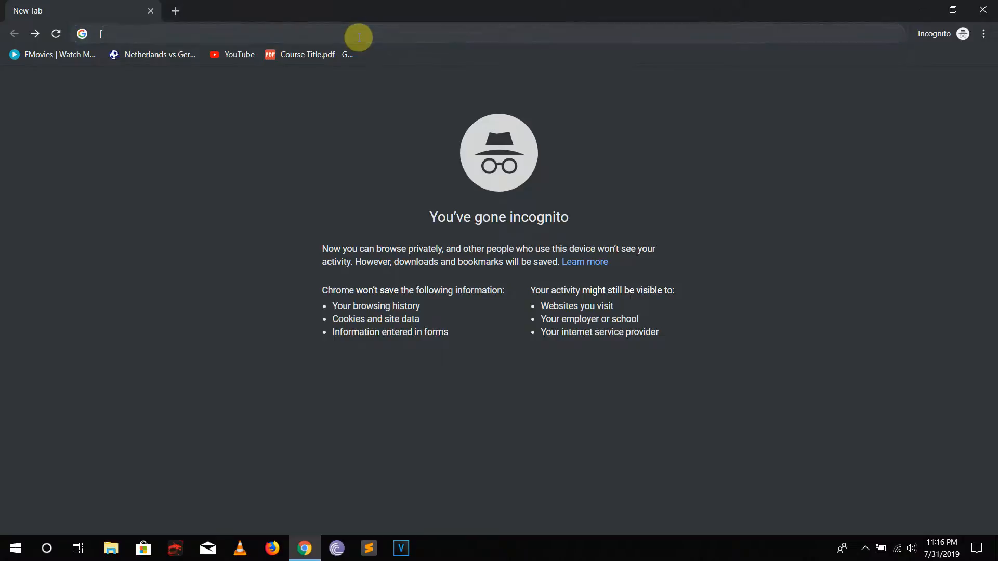
# - Type 'pi' in the incognito address bar to bring up thepiratebay.org
pyautogui.write('pi')
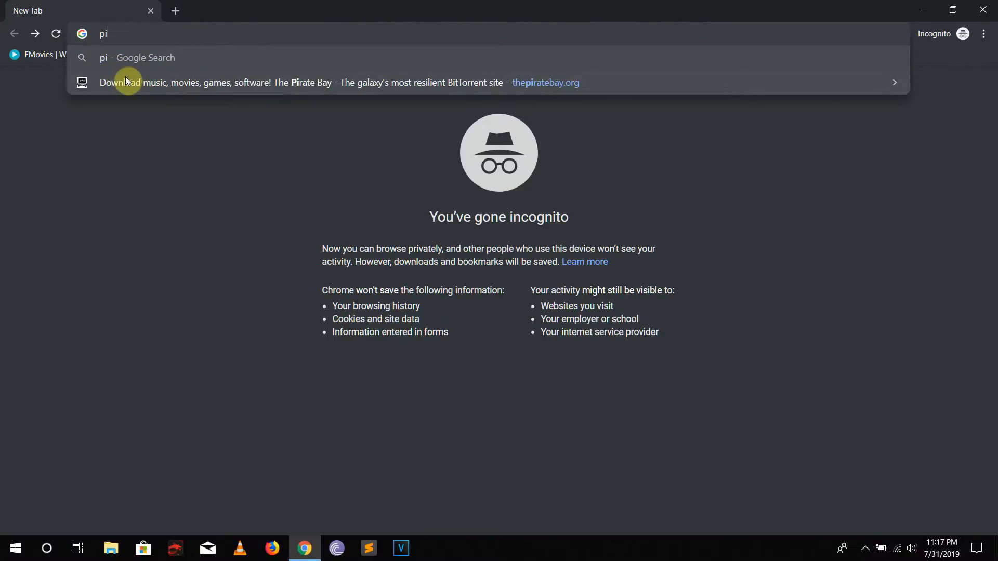
pyautogui.moveTo(145, 86)
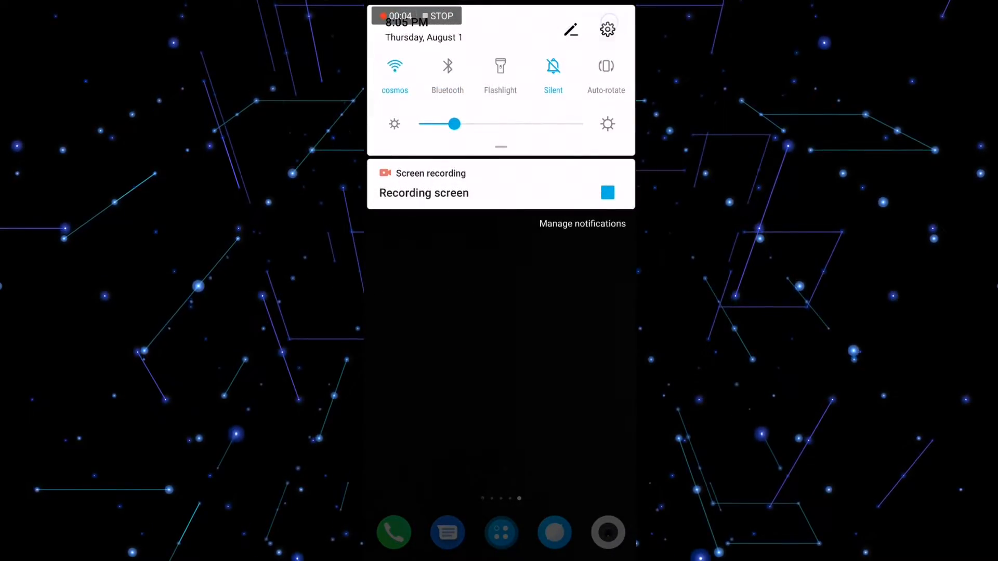
# - On the phone, set Private DNS under Wireless & networks to hostname dns.google
pyautogui.click(607, 29)
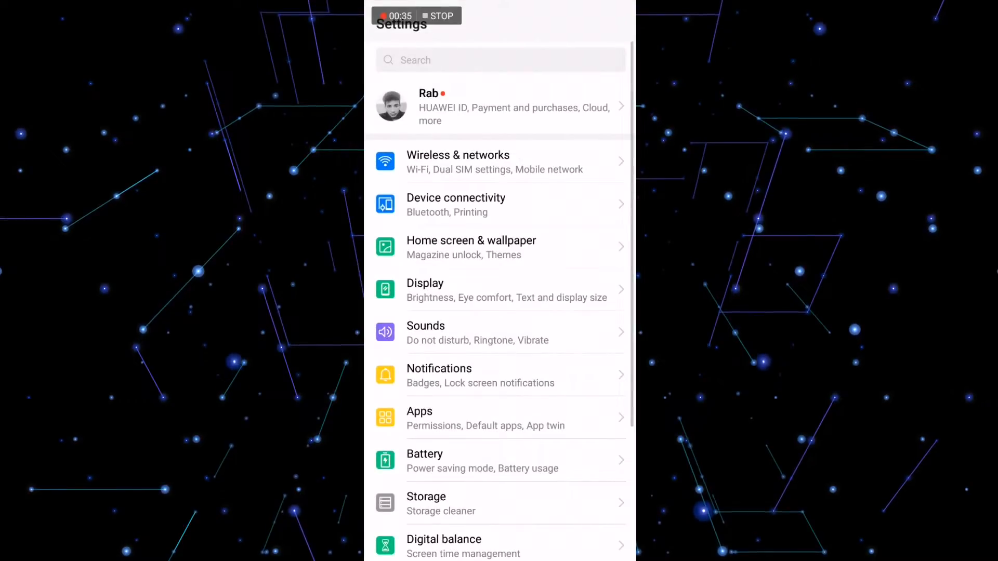
pyautogui.click(457, 160)
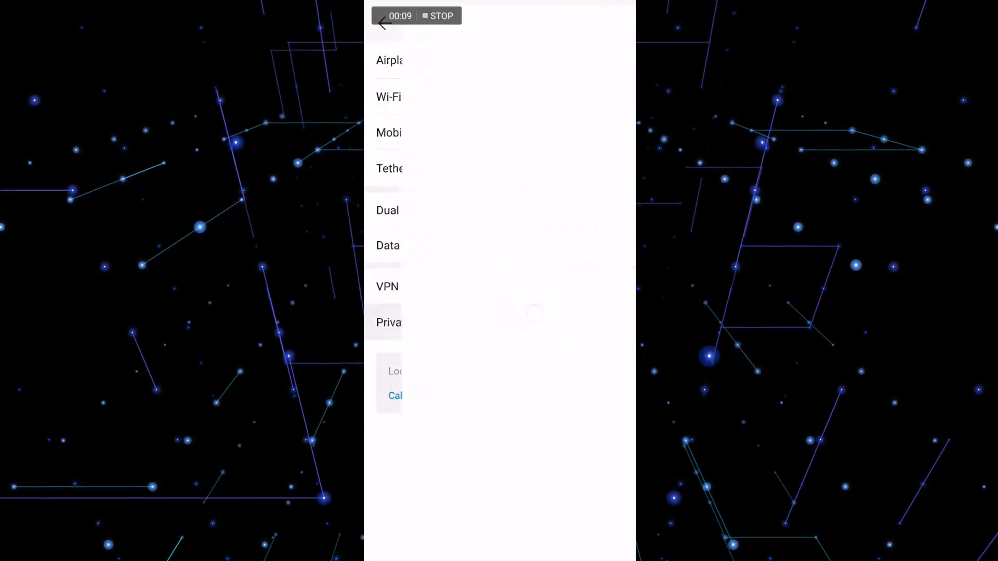
pyautogui.click(389, 322)
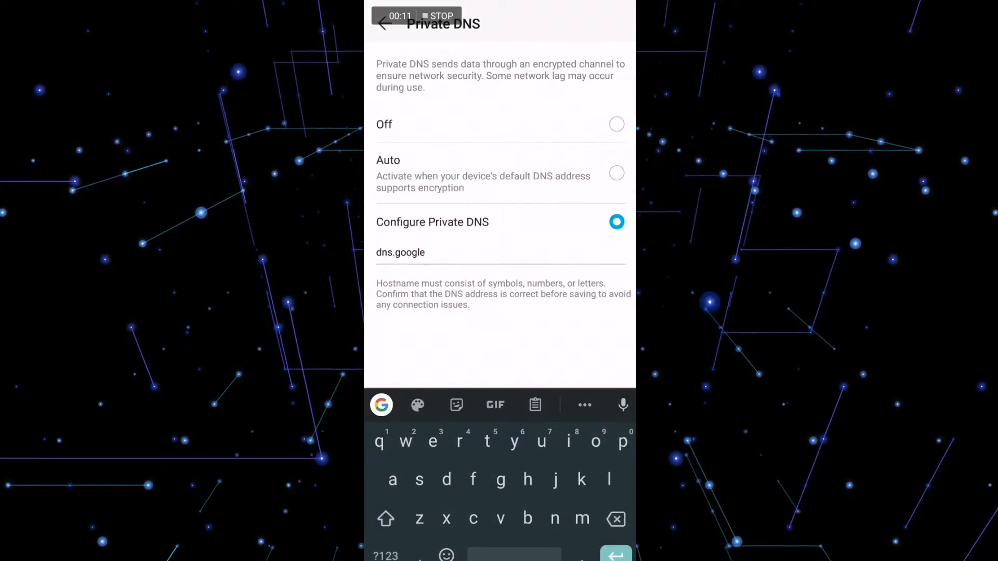
pyautogui.click(616, 173)
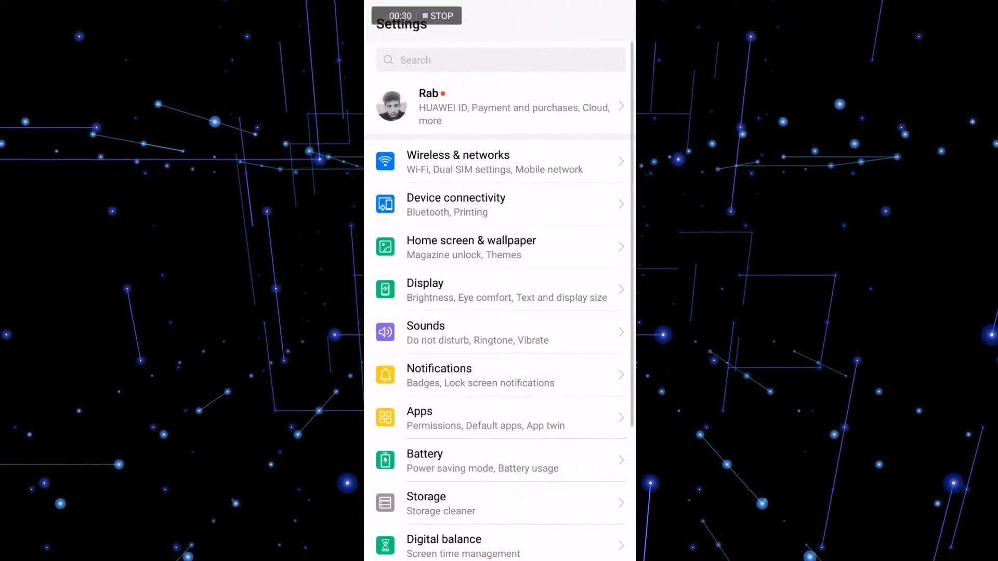
# - Edit the saved cosmos network and reveal its advanced proxy and IP options
pyautogui.click(457, 161)
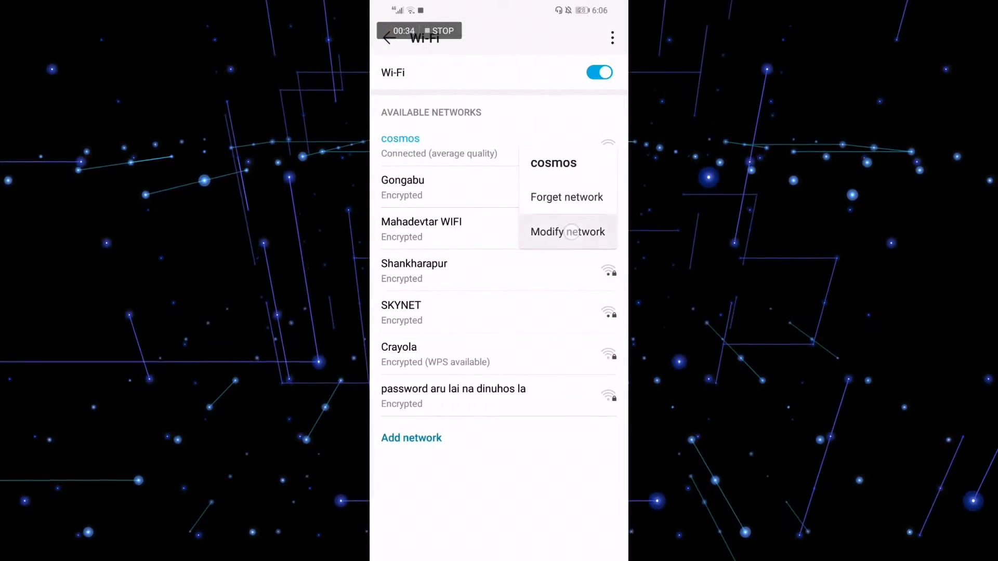
pyautogui.click(566, 231)
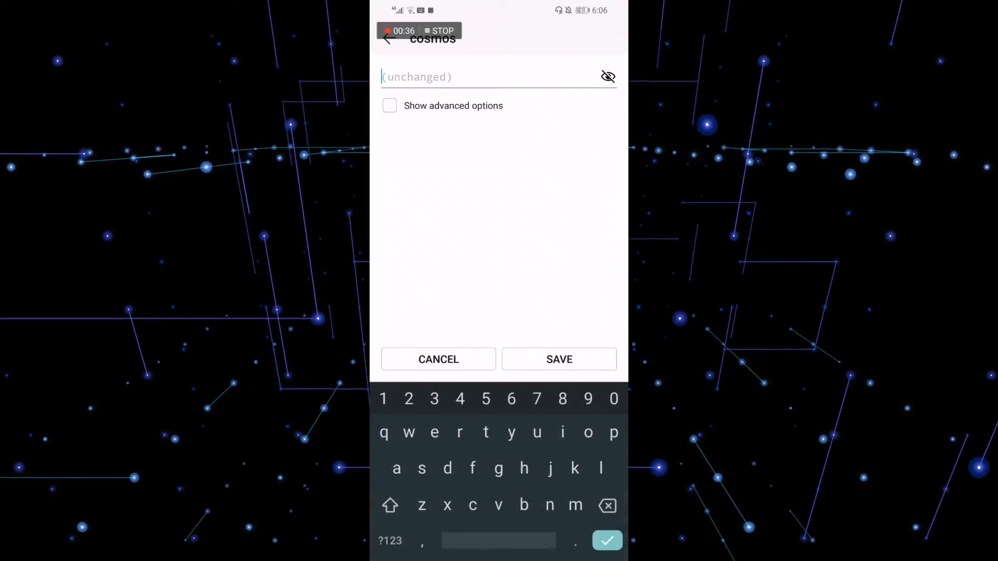
pyautogui.click(389, 106)
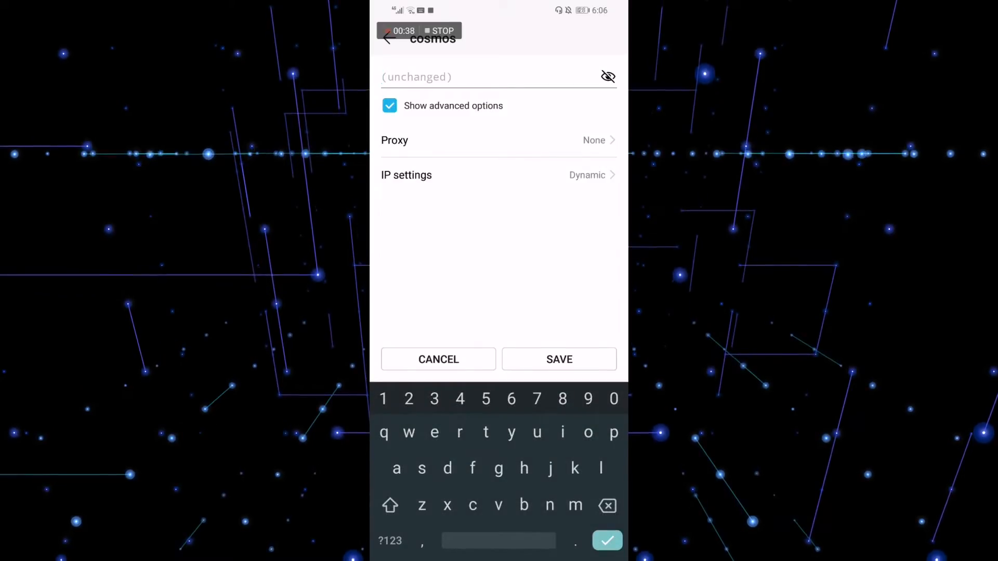